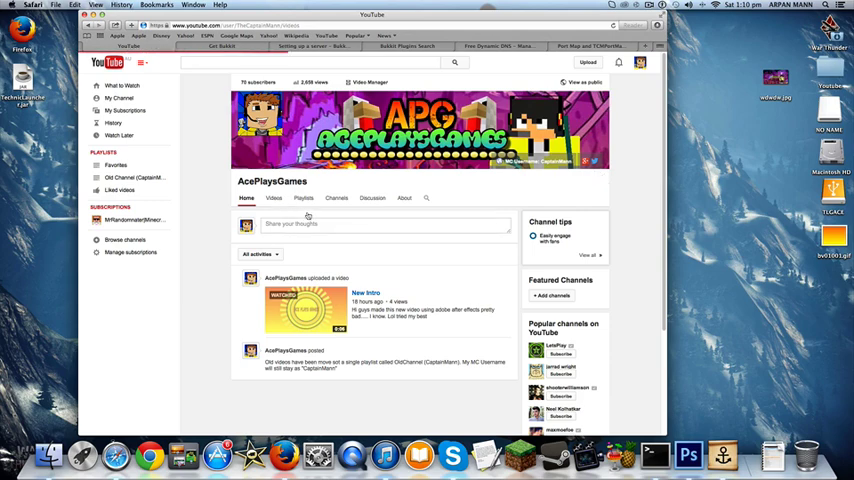
Leave the YouTube channel and bring up the Bukkit wiki server setup guide with the Minecraft Server folder.
left_click(274, 196)
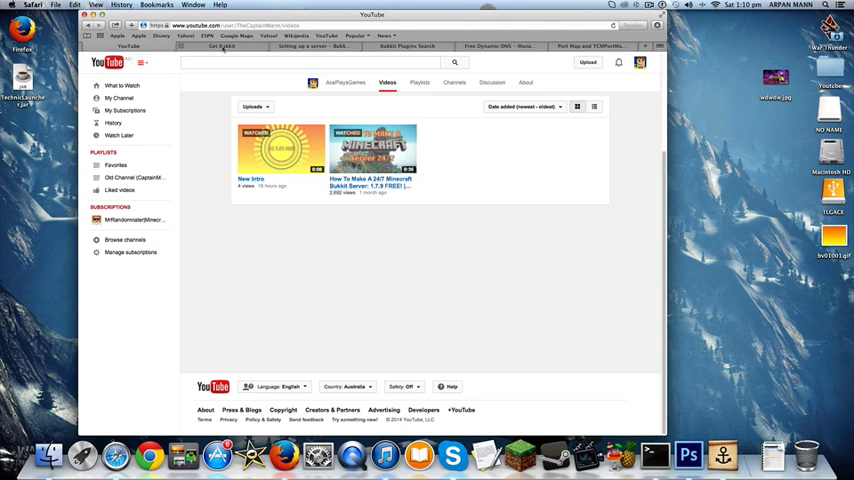
left_click(222, 46)
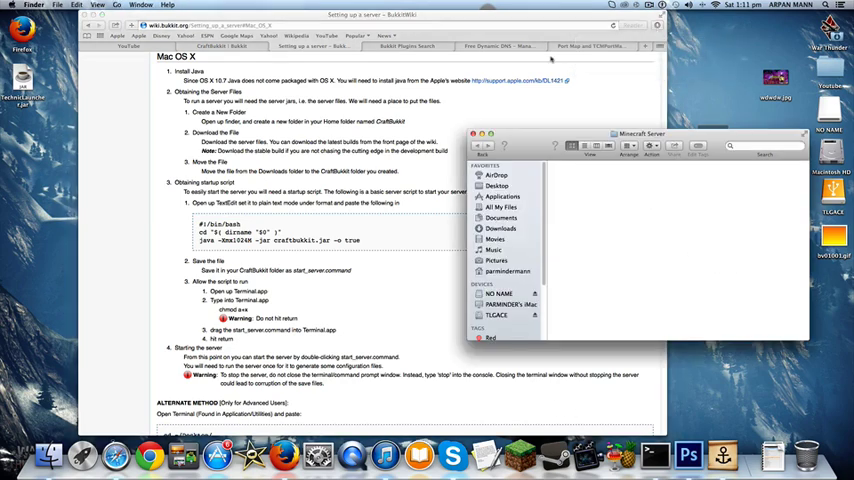
Move the downloaded CraftBukkit jar into the Minecraft Server folder and start a blank TextEdit document.
left_click(656, 24)
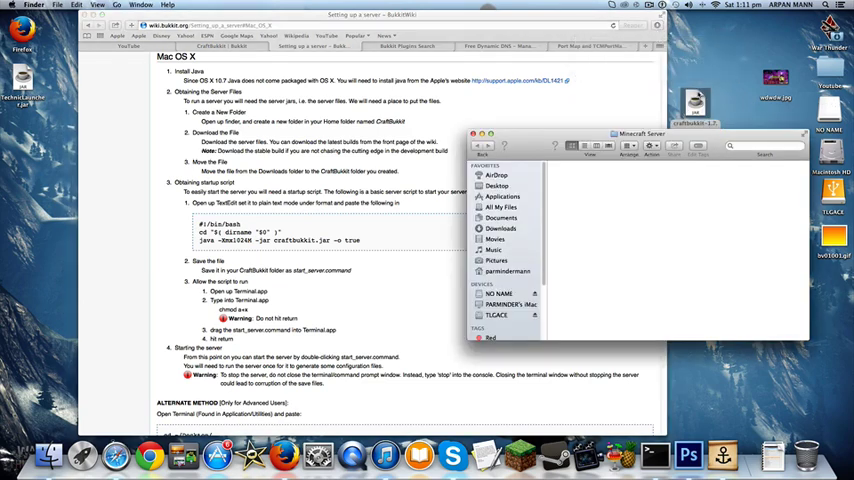
left_click(584, 184)
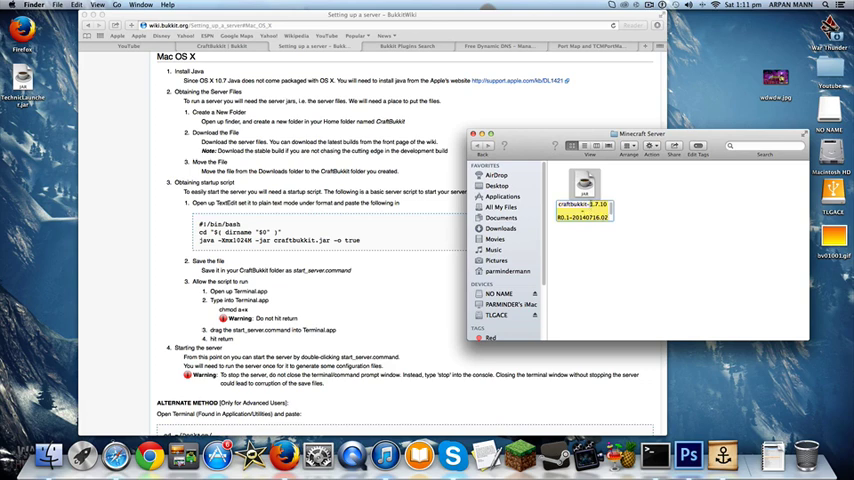
mouse_move(614, 264)
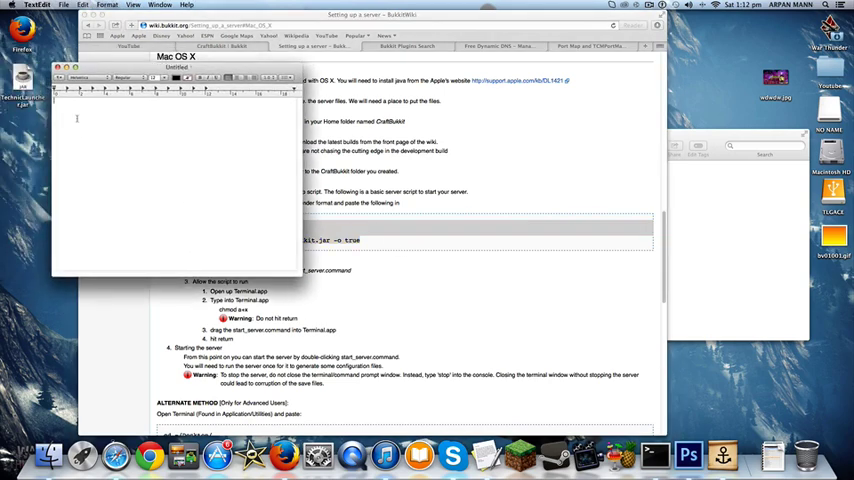
Enter the #!/bin/bash start script launching craftbukkit.jar with -Xmx1024M, dismissing the Apple menu.
type("#!/bin/bash")
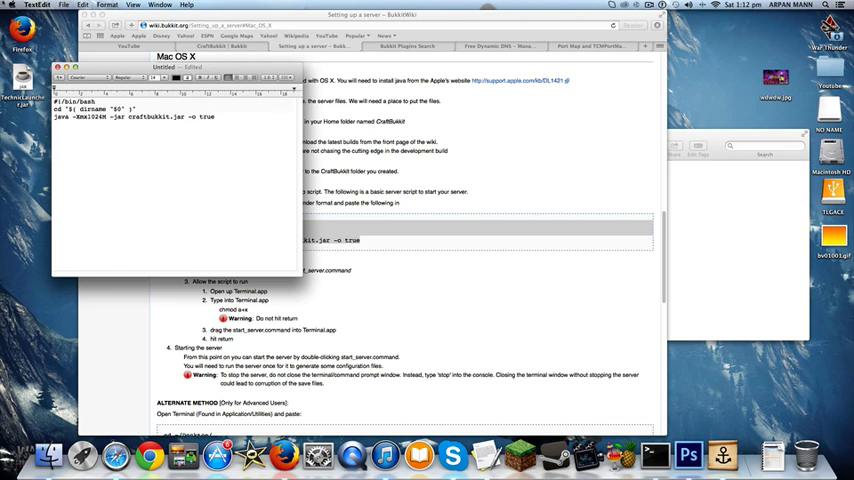
left_click(8, 4)
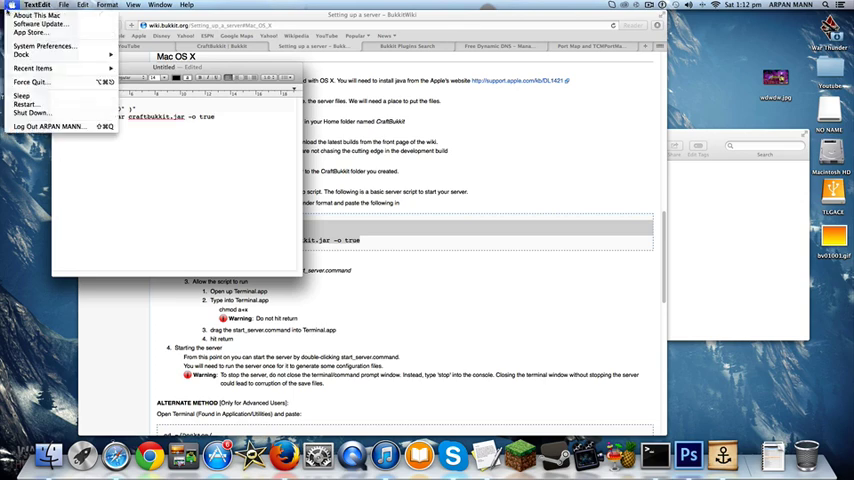
left_click(32, 14)
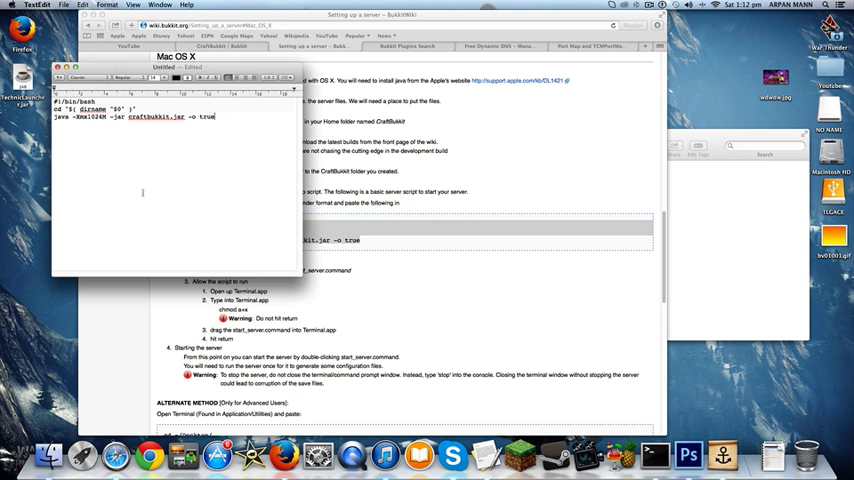
Convert the script to plain text and save it as start.command in the Minecraft Server folder.
left_click(108, 4)
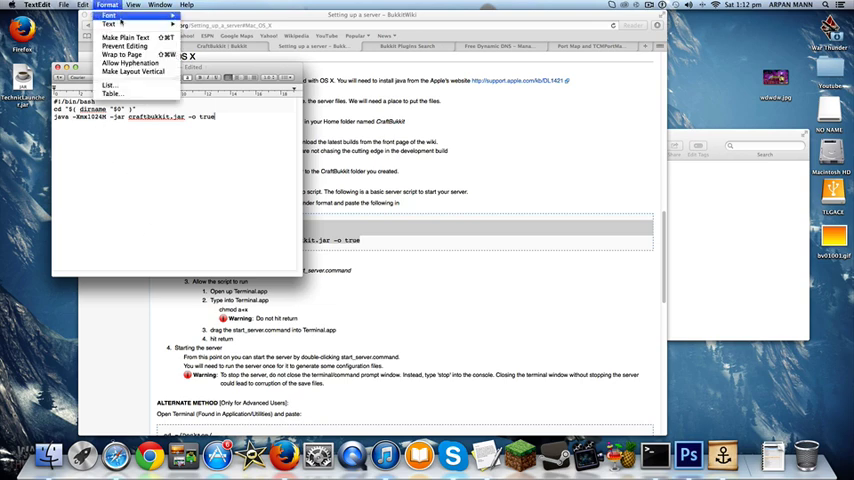
left_click(124, 36)
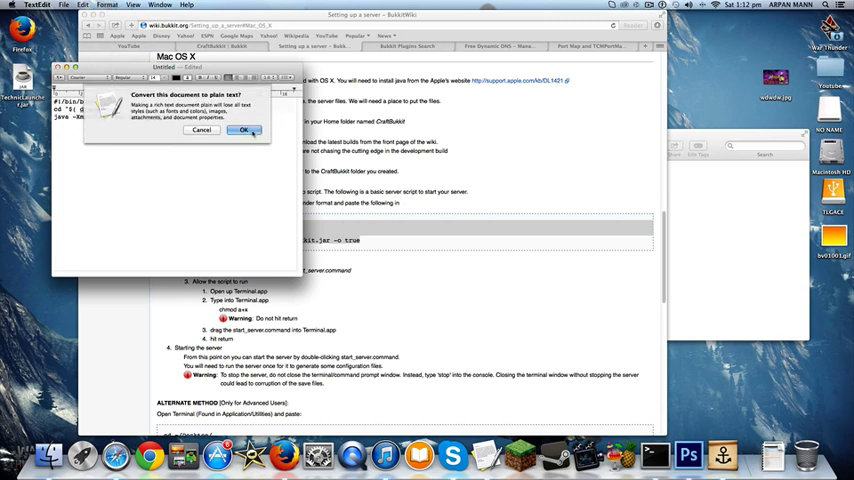
left_click(242, 130)
type("start.command")
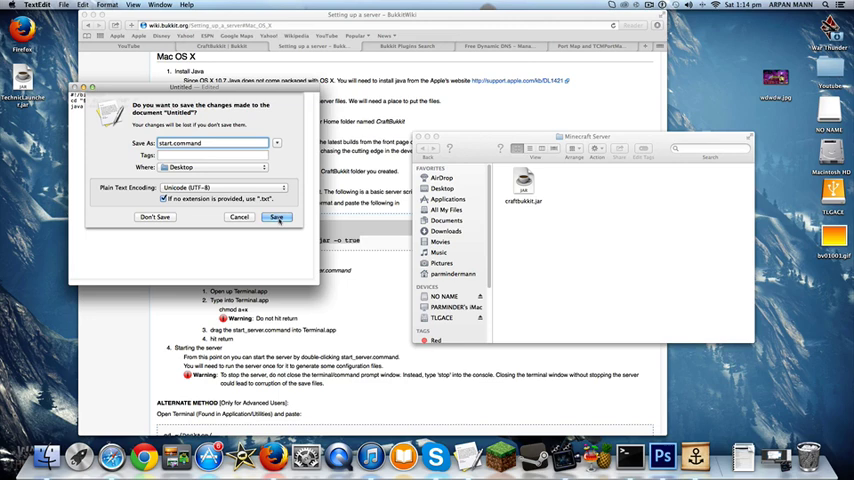
left_click(278, 216)
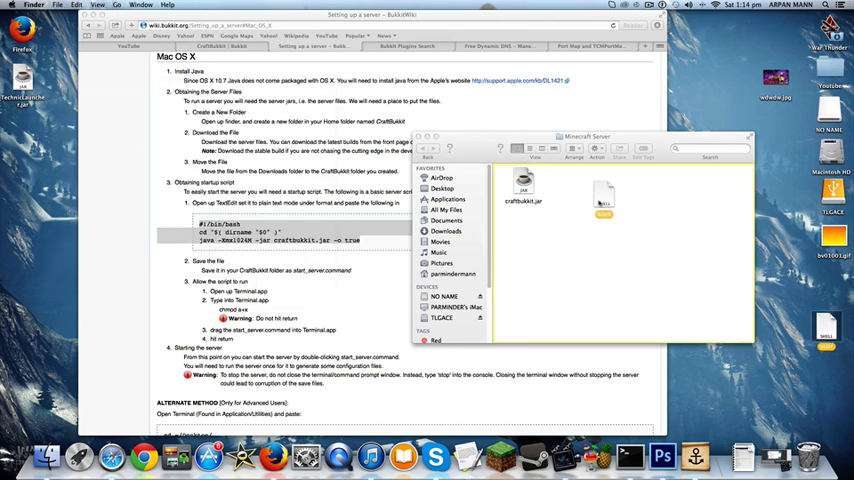
Run chmod a+x on start.command in Terminal to make the script executable.
left_click(576, 148)
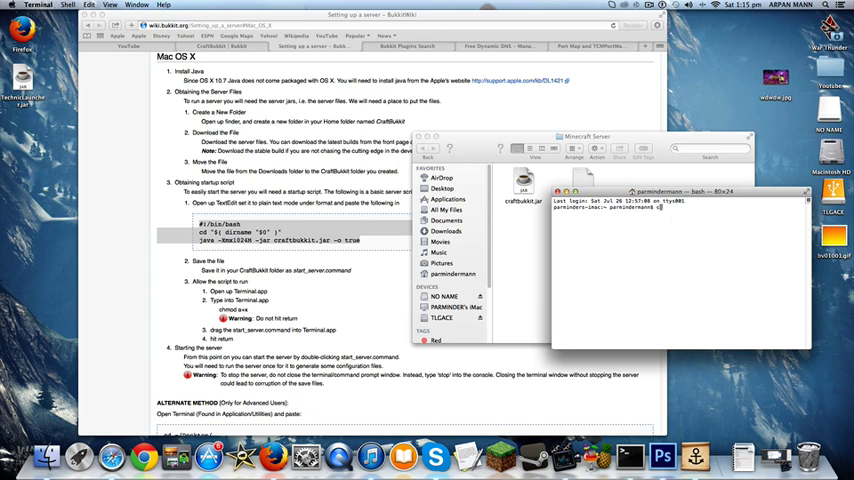
type("chmod a+x /Users/parmindermann/Desktop/Minecraft\\ Server/start.command")
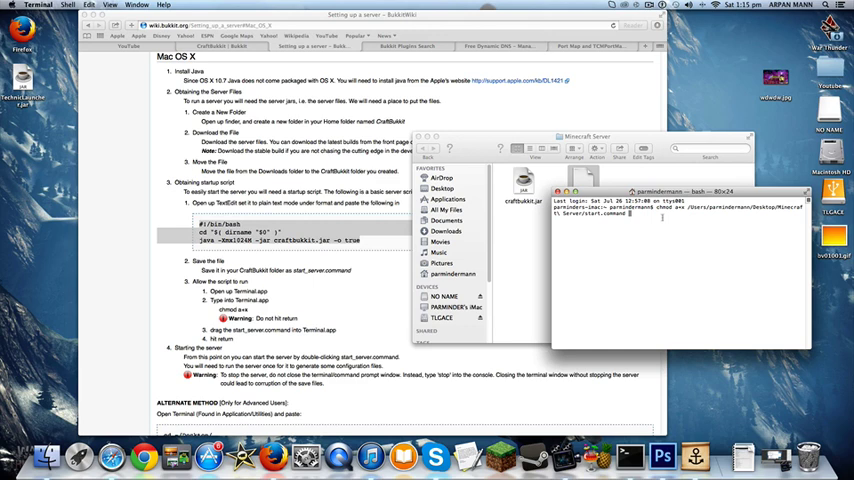
key("Return")
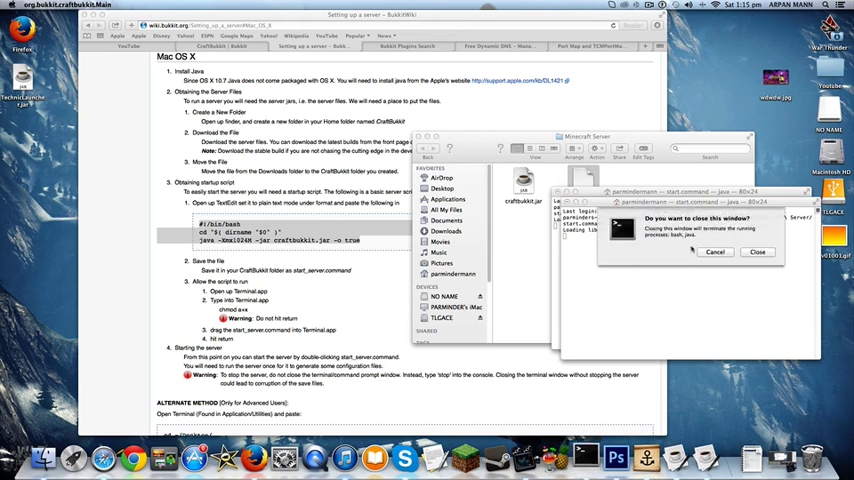
Close the Terminal prompt and open the generated eula.txt from the server folder.
left_click(716, 252)
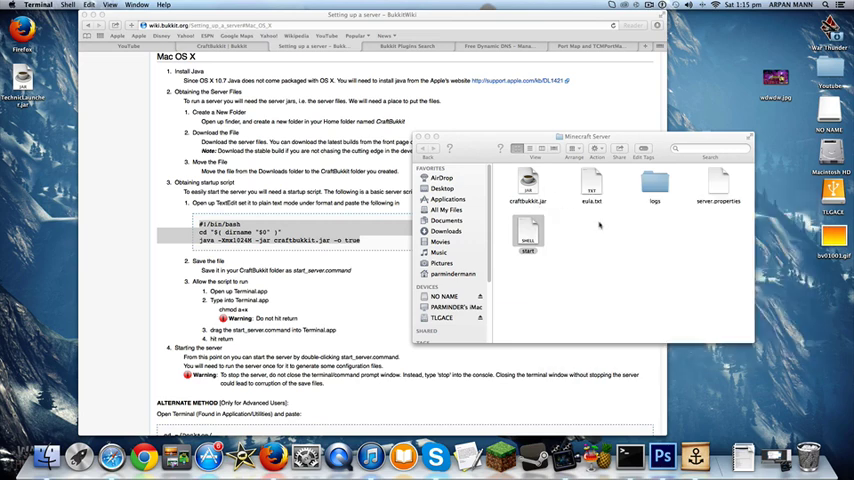
double_click(592, 184)
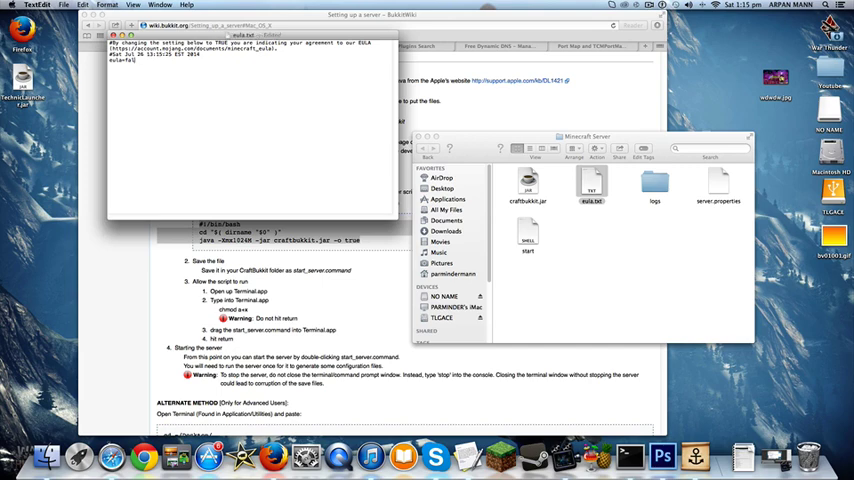
Change the EULA value from false to true in eula.txt.
type("true")
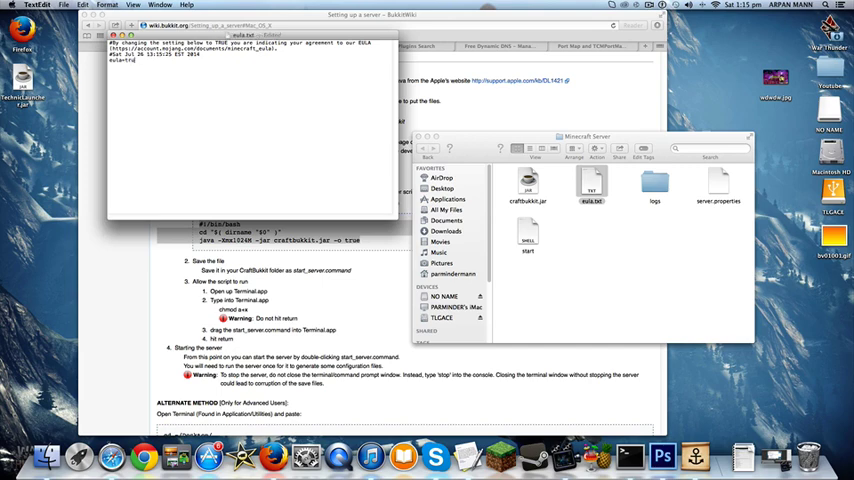
type("e")
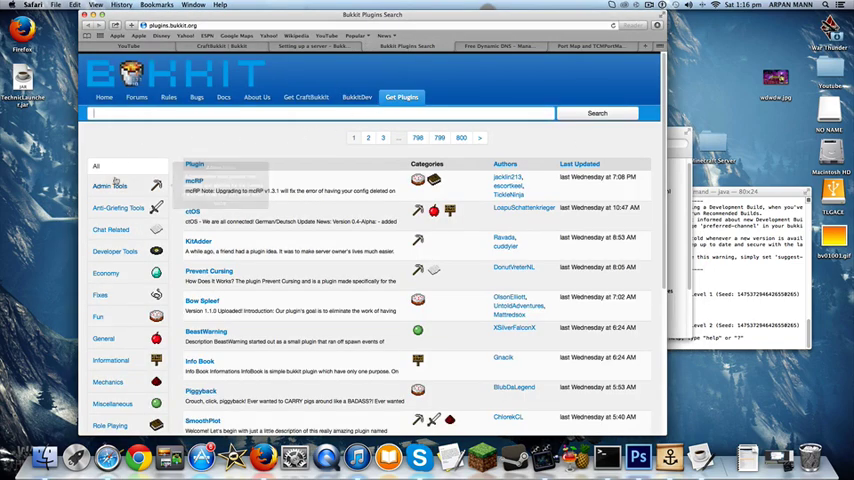
mouse_move(110, 186)
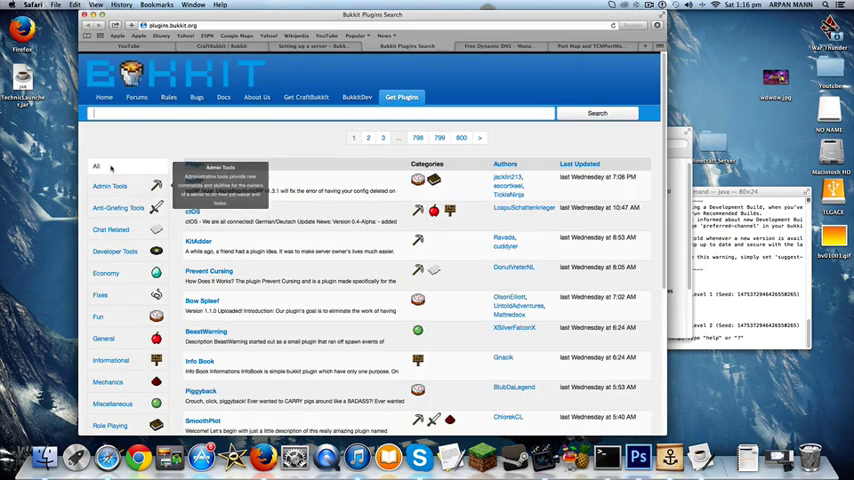
mouse_move(156, 328)
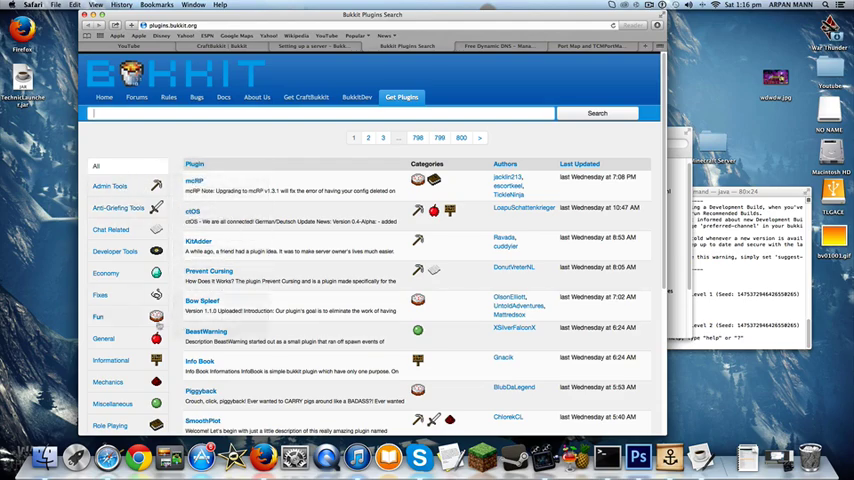
mouse_move(216, 140)
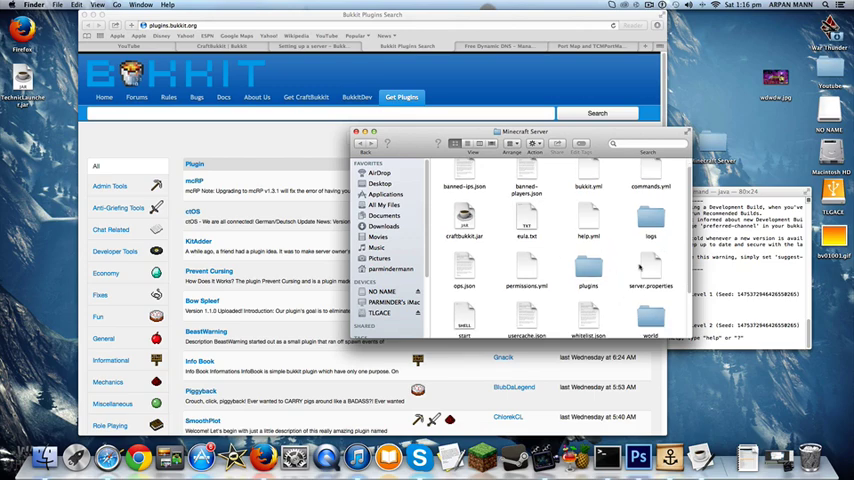
Look through the Minecraft Server folder's generated files and plugins folder.
double_click(650, 270)
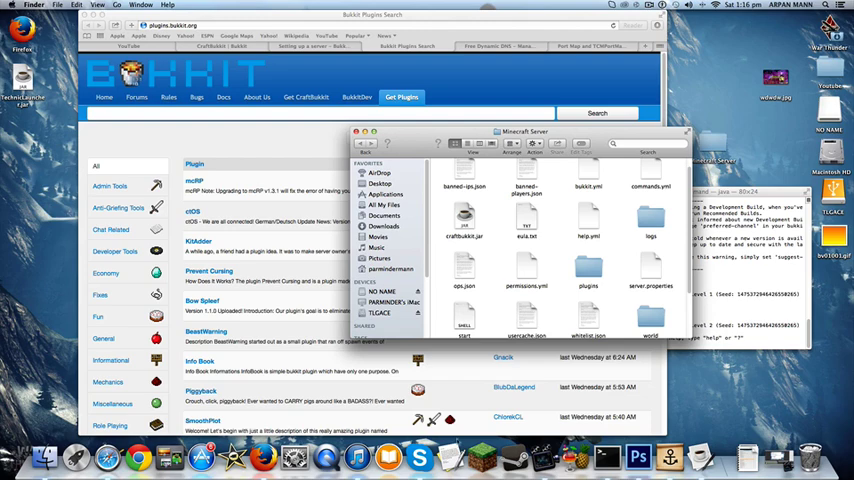
scroll("down", 3)
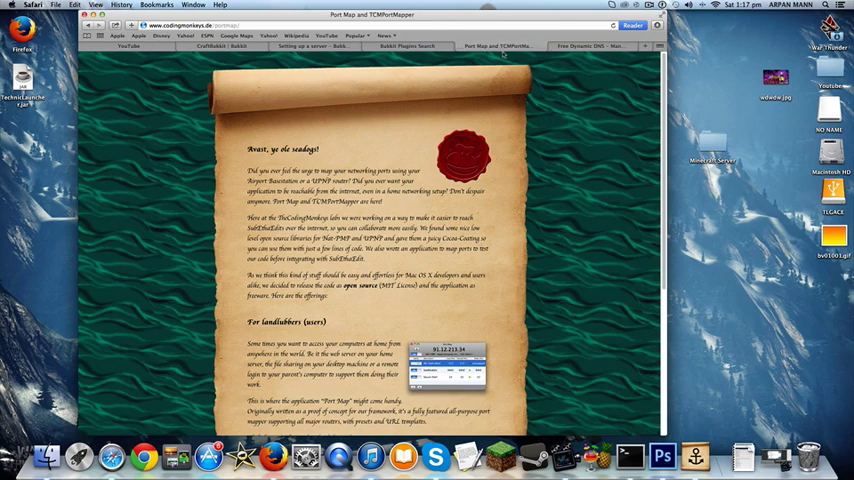
Scroll down the codingmonkeys Port Map and TCMPortMapper page.
scroll("down", 3)
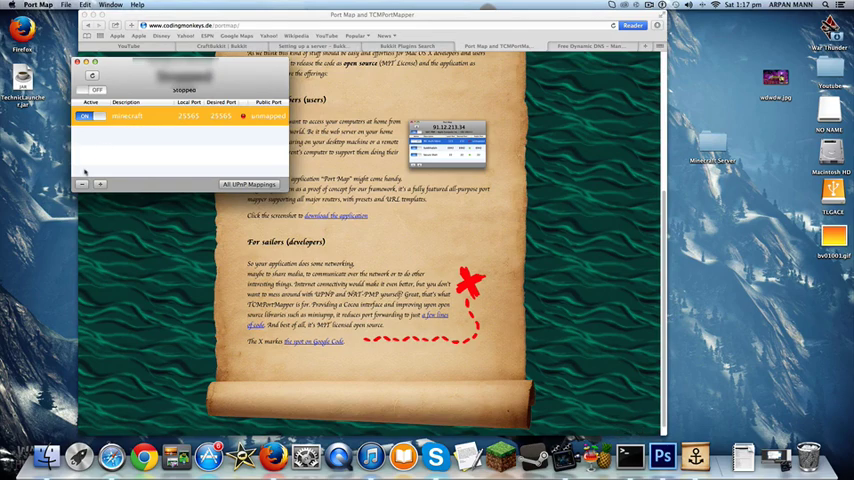
Add a Port Map mapping named minecraft forwarding port 25565 on the UPnP gateway.
left_click(92, 88)
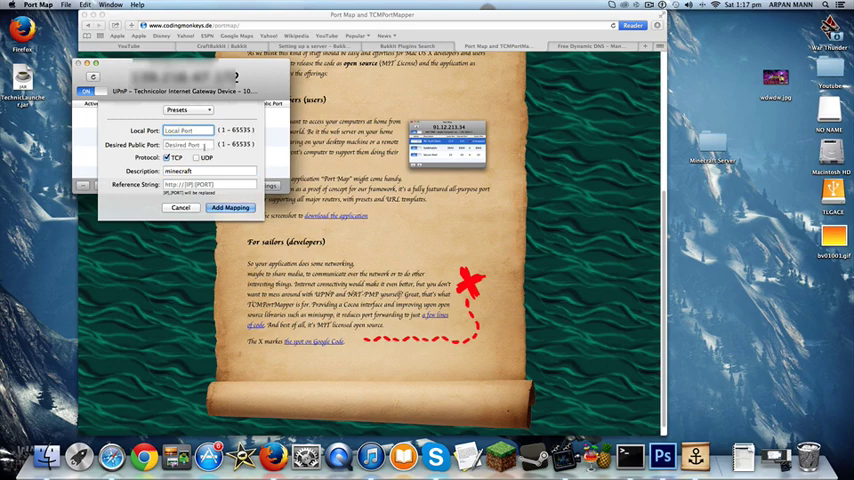
type("2556")
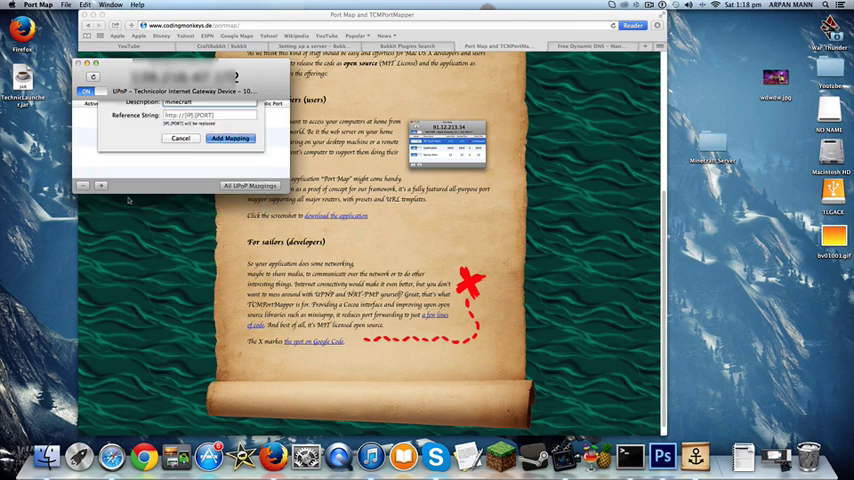
left_click(230, 138)
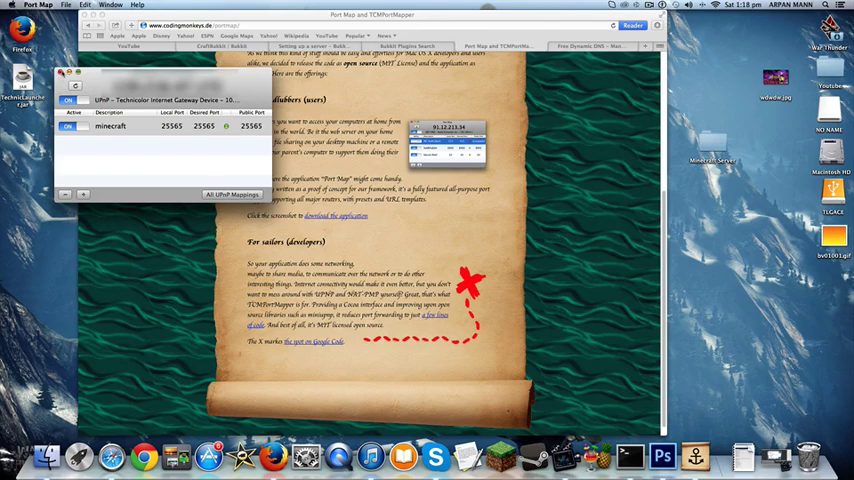
Switch to the No-IP site and go to the Manage Hosts page of the signed-in account.
left_click(60, 74)
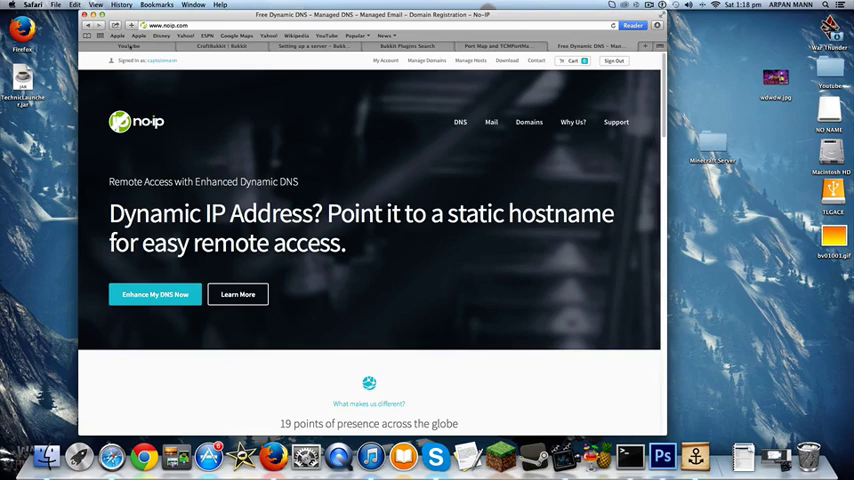
mouse_move(352, 140)
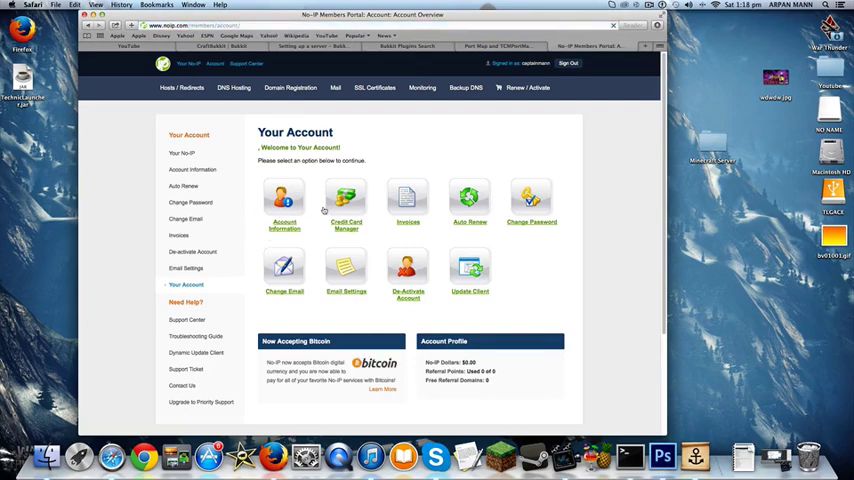
left_click(180, 88)
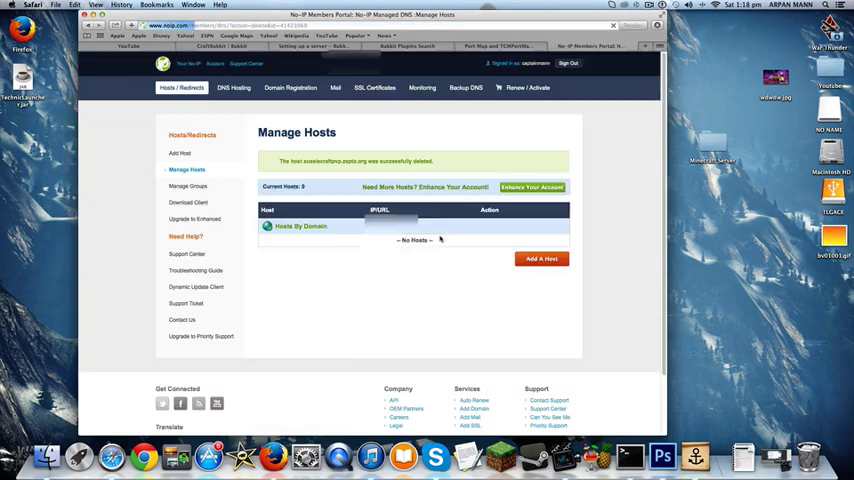
Add a new No-IP host named aussiecraft with a domain picked from the list.
left_click(540, 260)
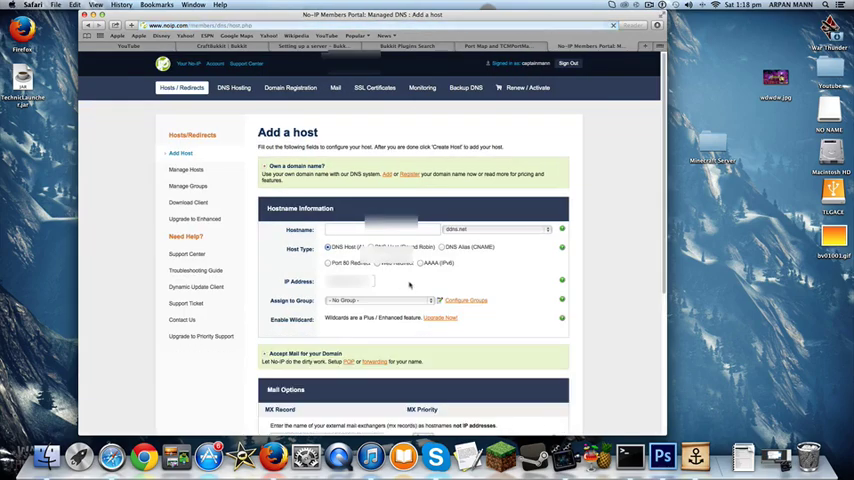
type("ad")
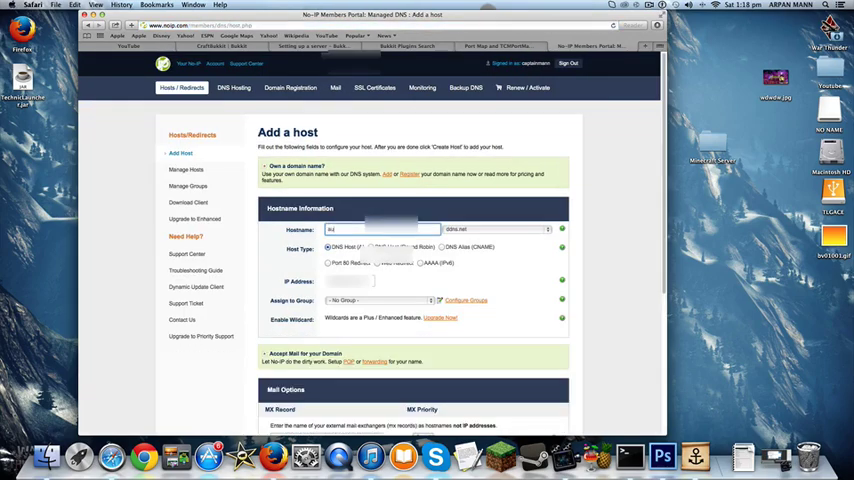
type("aussiecraftgo")
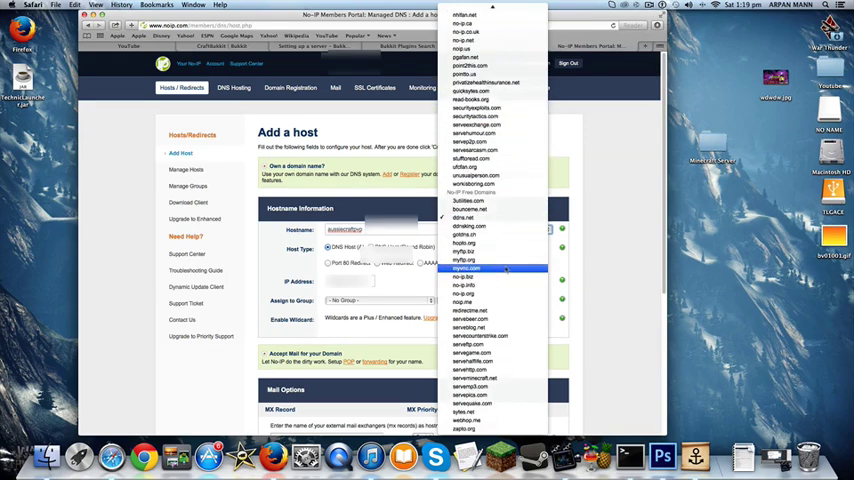
left_click(462, 218)
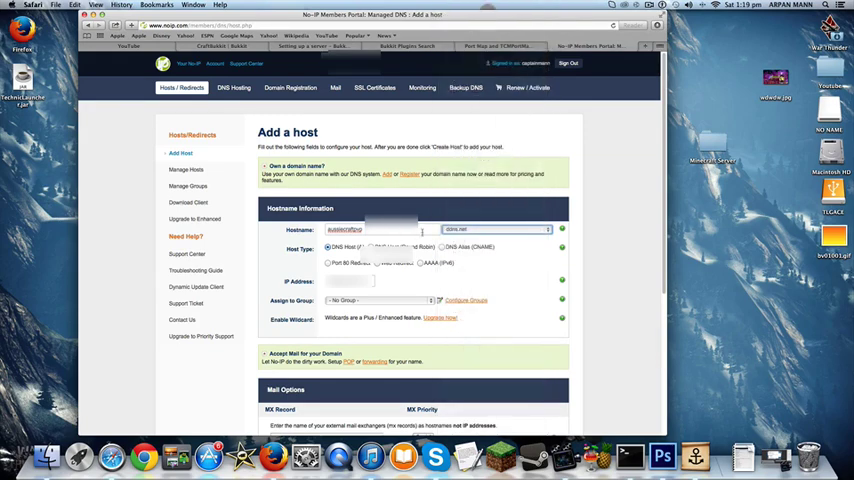
left_click(492, 228)
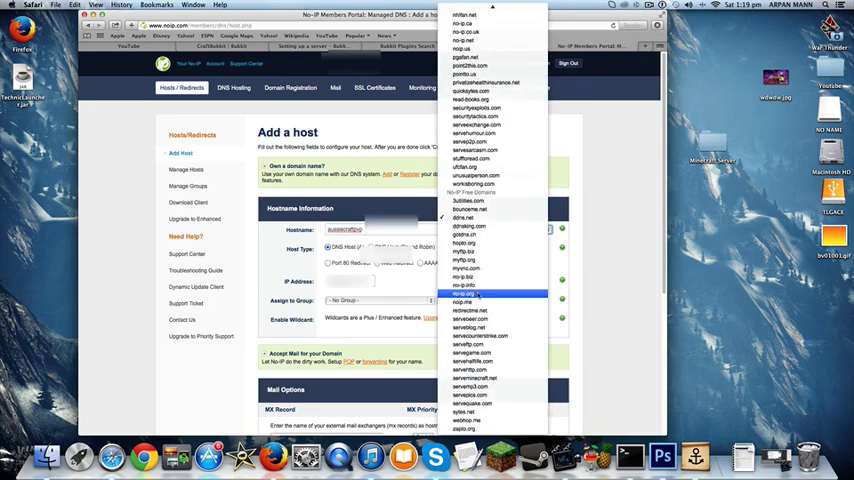
left_click(464, 292)
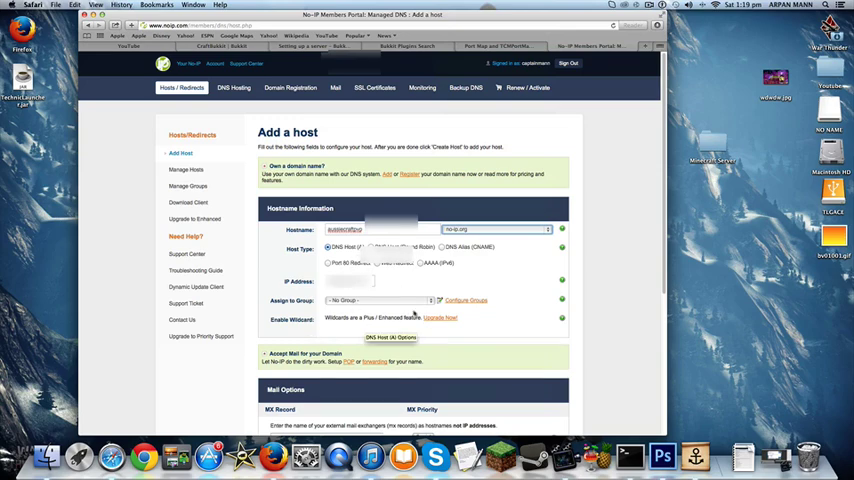
left_click(390, 336)
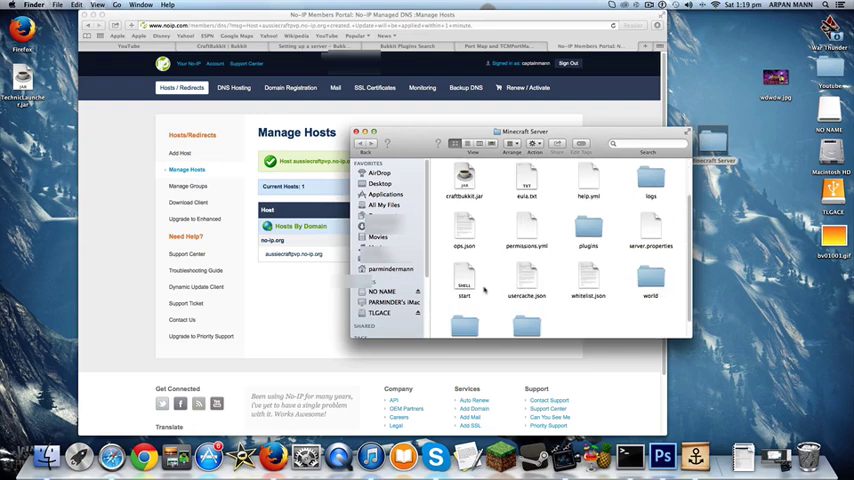
Start the CraftBukkit server from the Minecraft Server folder's start script.
double_click(464, 284)
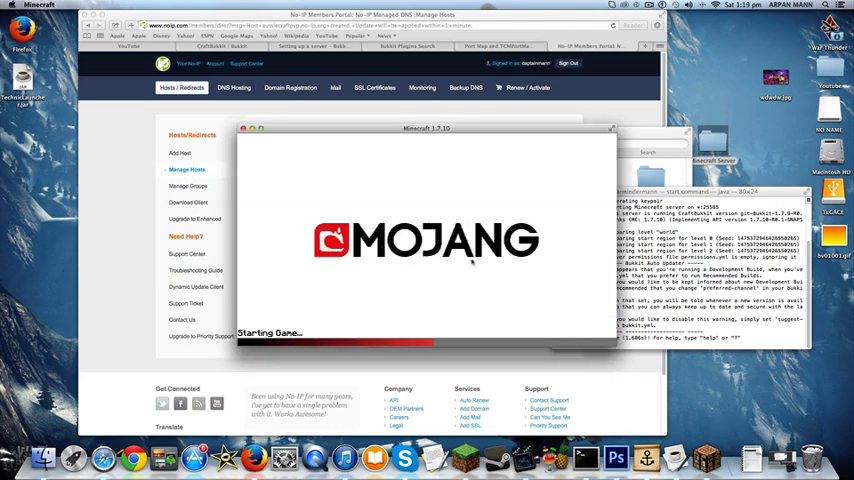
mouse_move(550, 328)
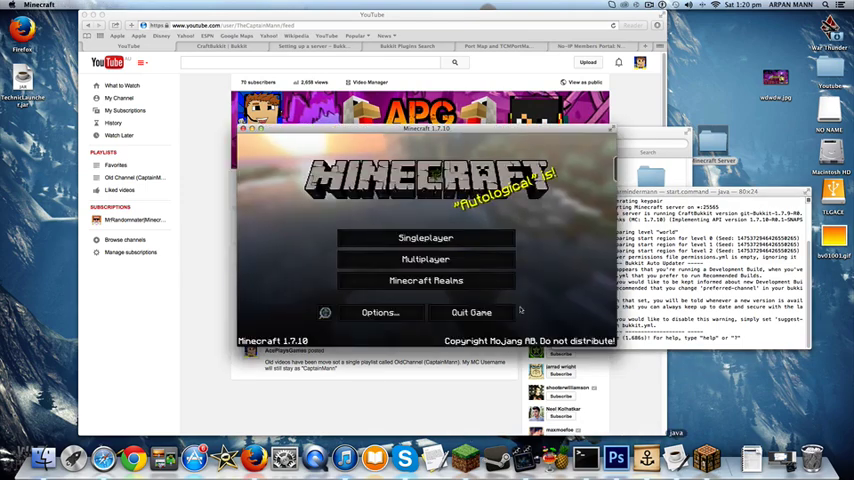
mouse_move(424, 260)
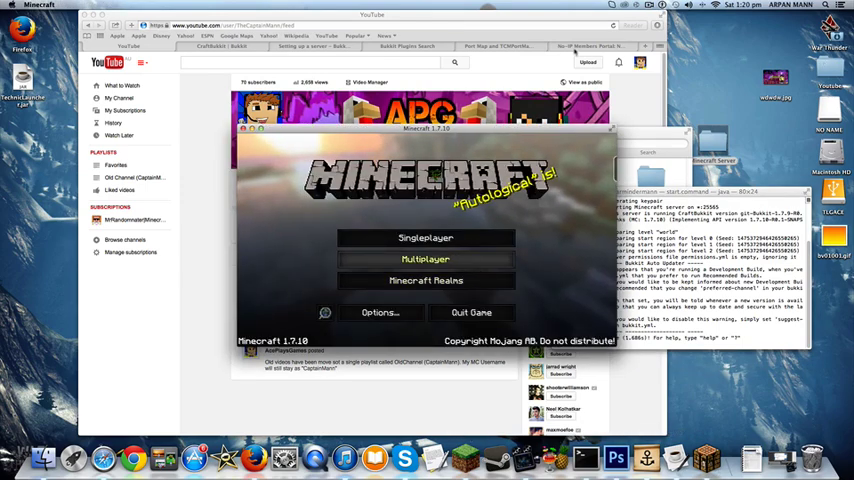
In Multiplayer Direct Connect, replace the old zapto.org address with the new server IP and join.
left_click(424, 260)
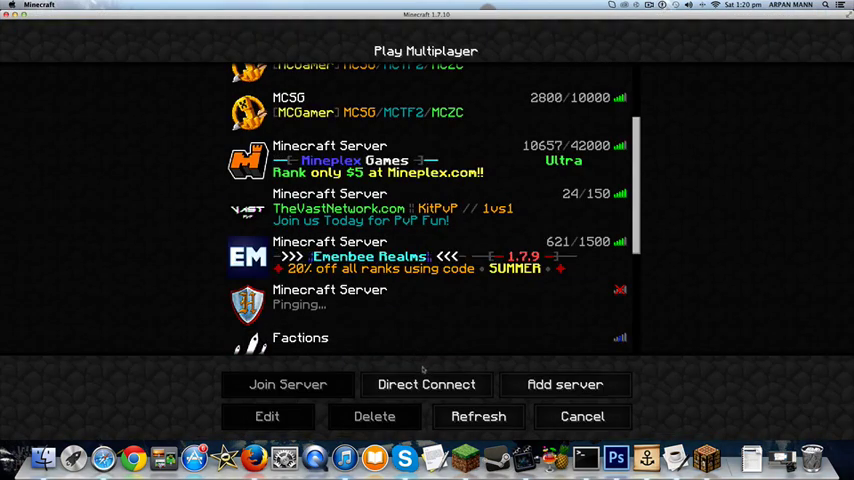
left_click(426, 384)
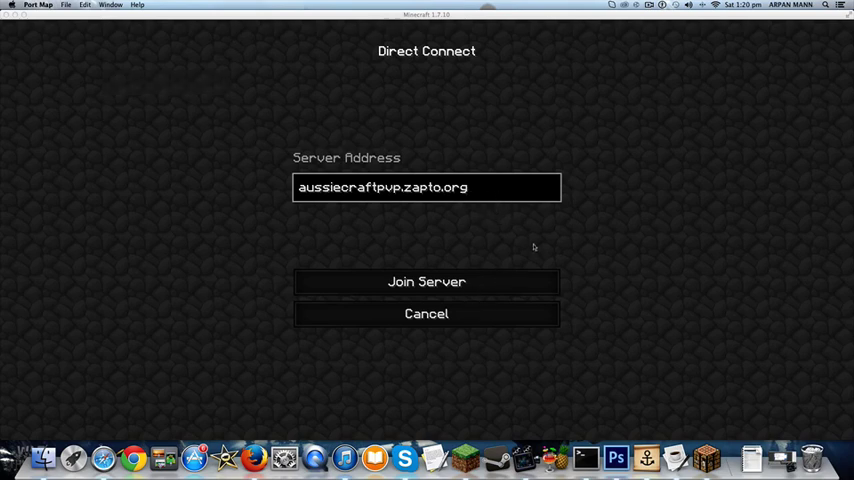
key("Backspace")
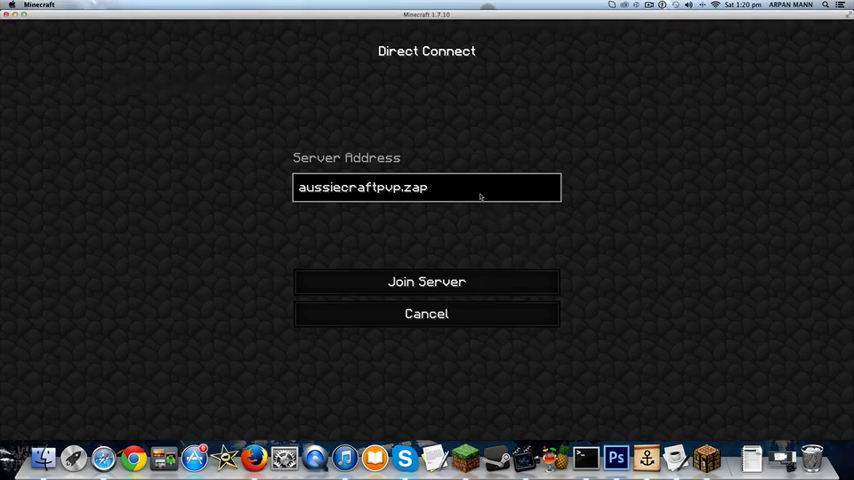
key("Backspace")
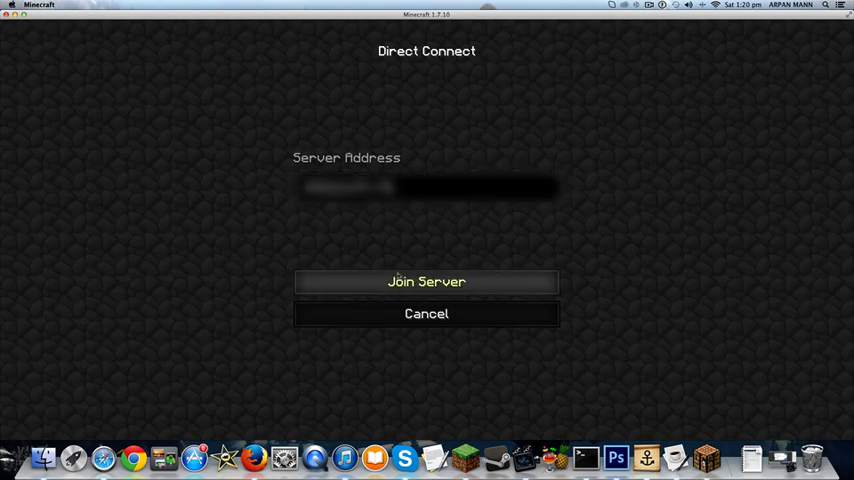
left_click(426, 280)
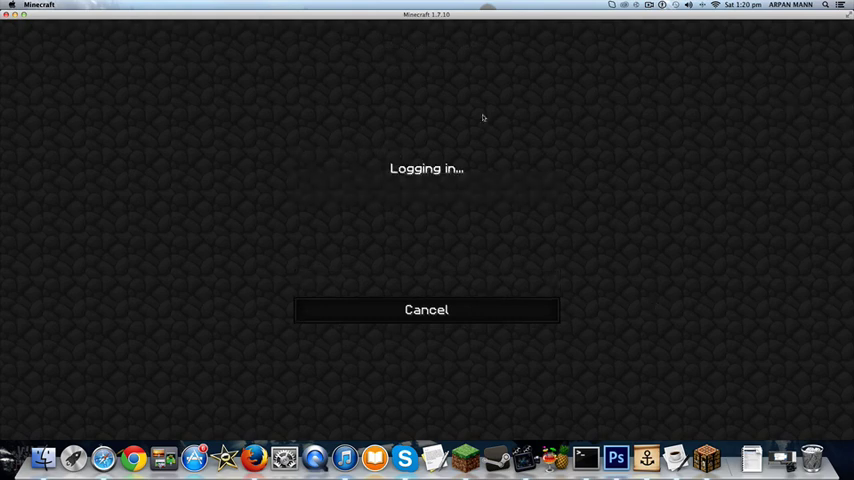
mouse_move(268, 140)
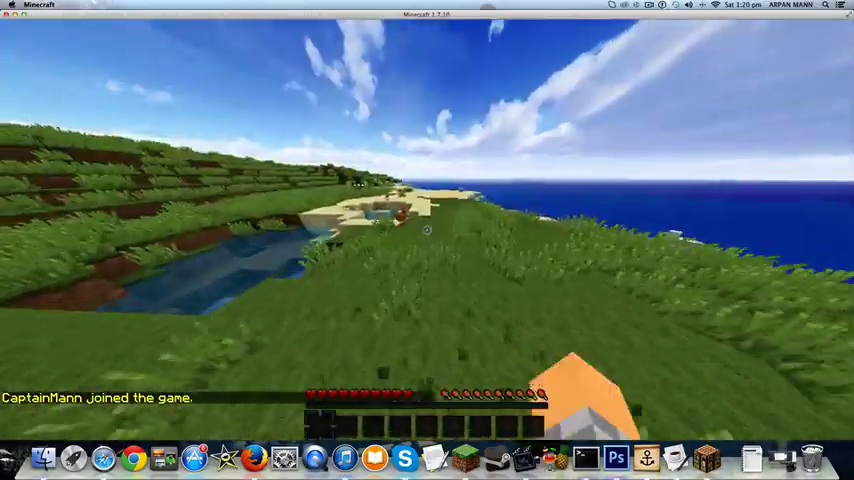
Leave the joined server world via the game menu, returning to Direct Connect.
key("Escape")
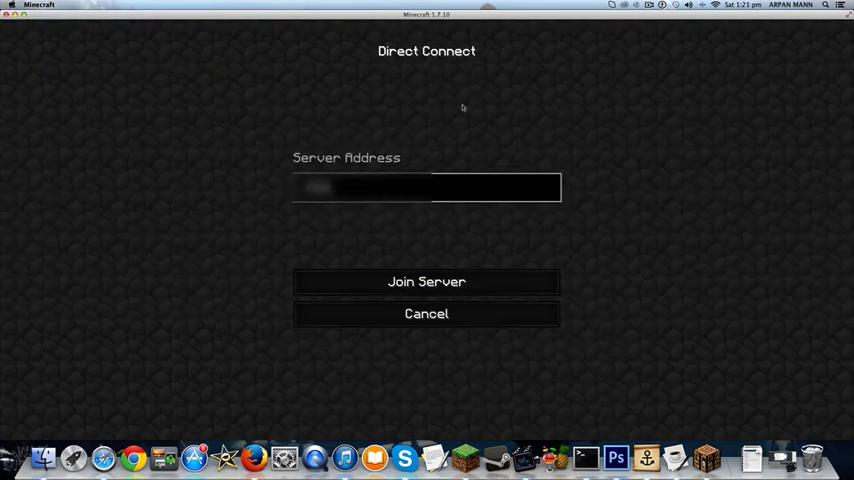
Enter aussiecraftpvp.zapto.org as the server address and attempt to join it.
type("aussie")
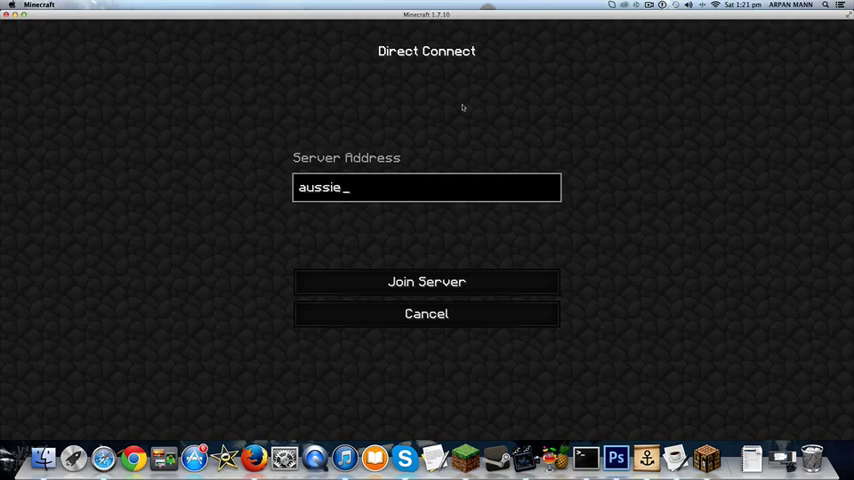
type("craftp")
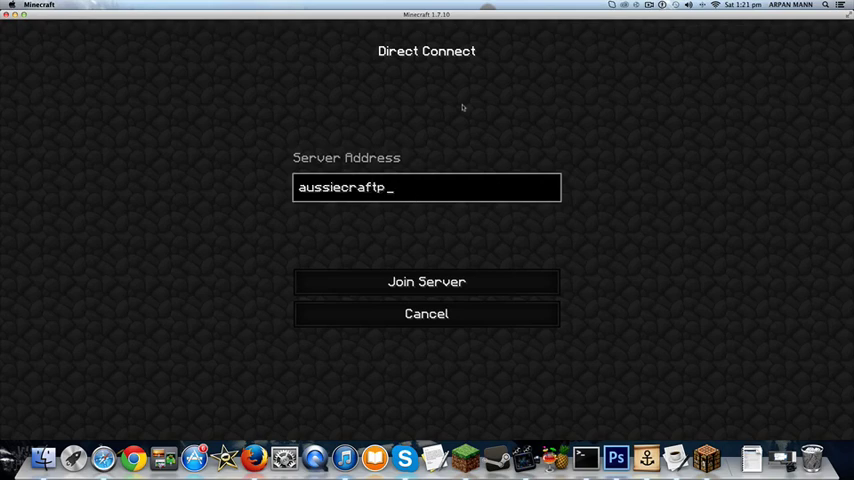
type("vp.zapt")
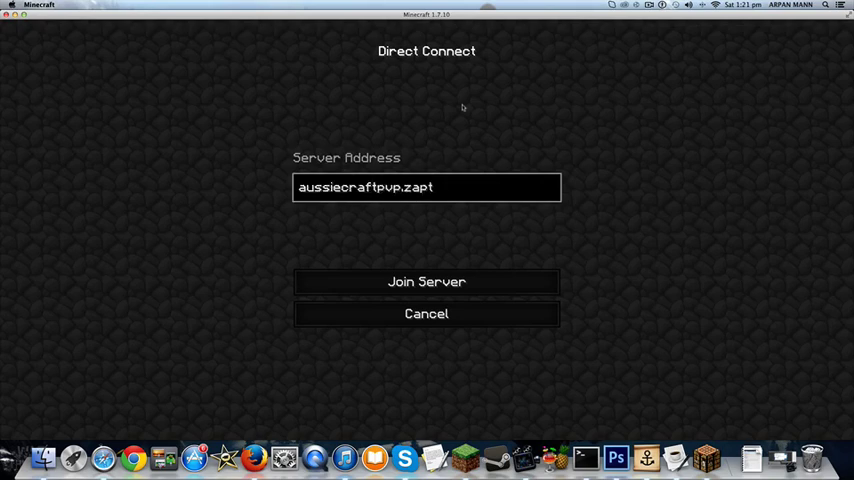
type("o.org")
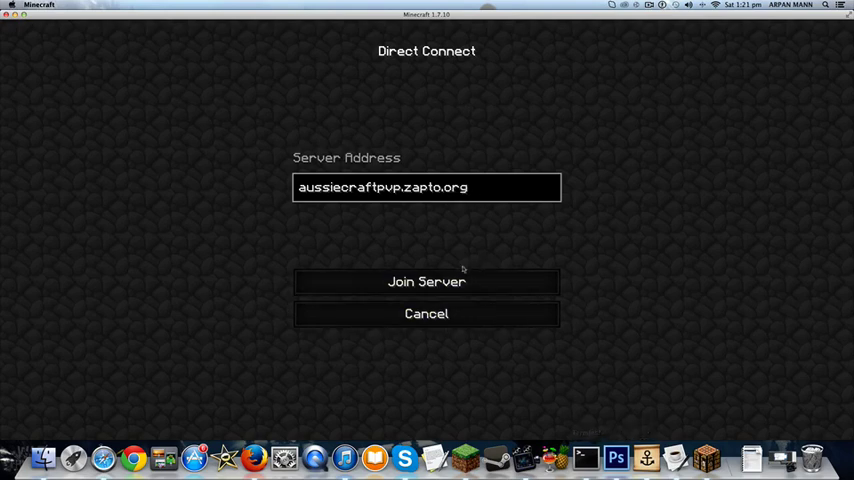
left_click(426, 280)
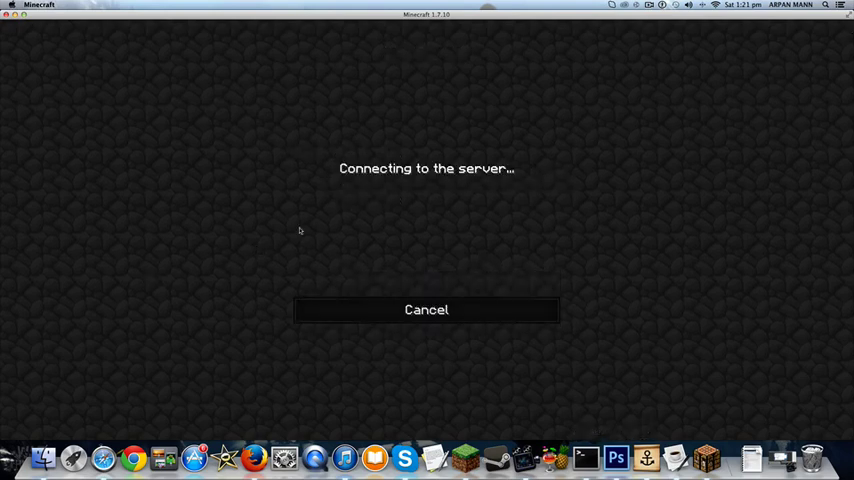
mouse_move(388, 228)
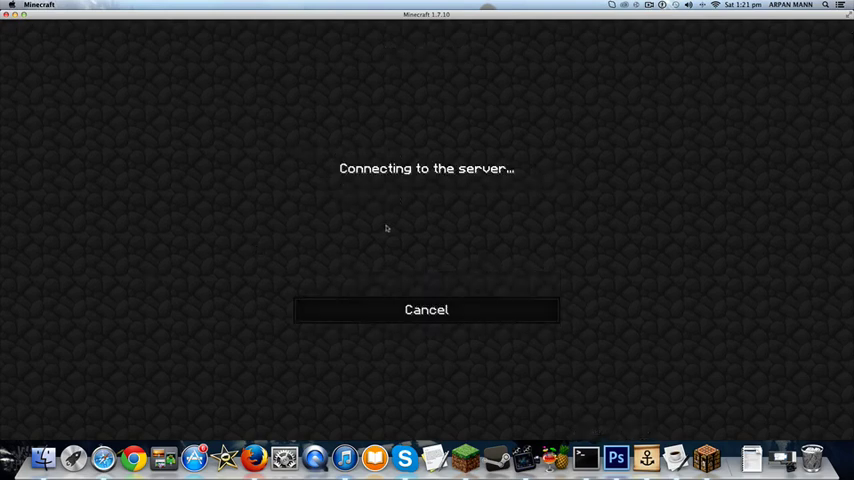
mouse_move(384, 234)
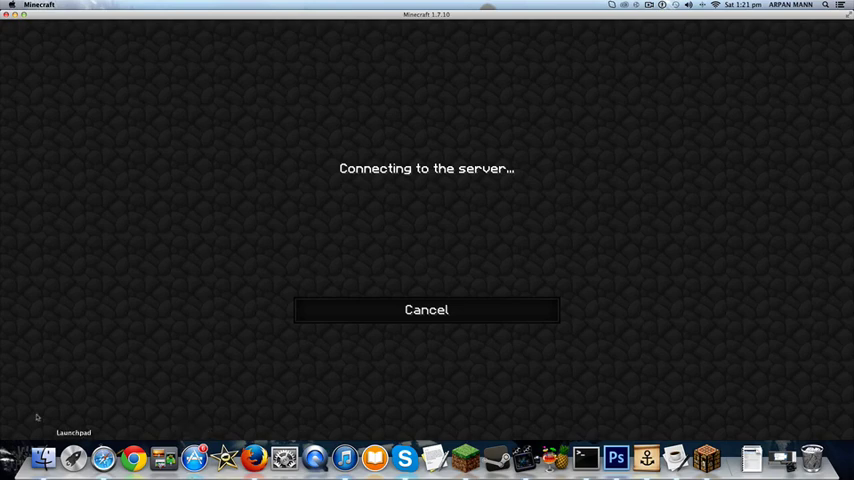
Cancel the stalled connection attempt and quit Minecraft.
left_click(426, 308)
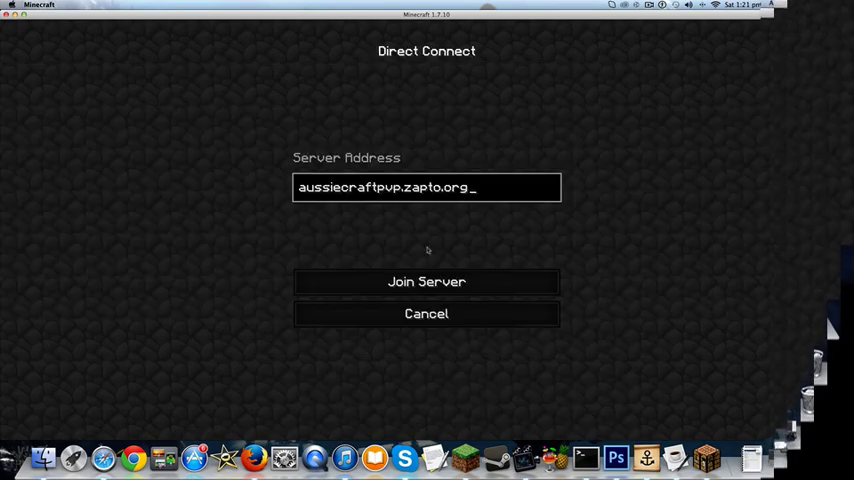
key("backspace")
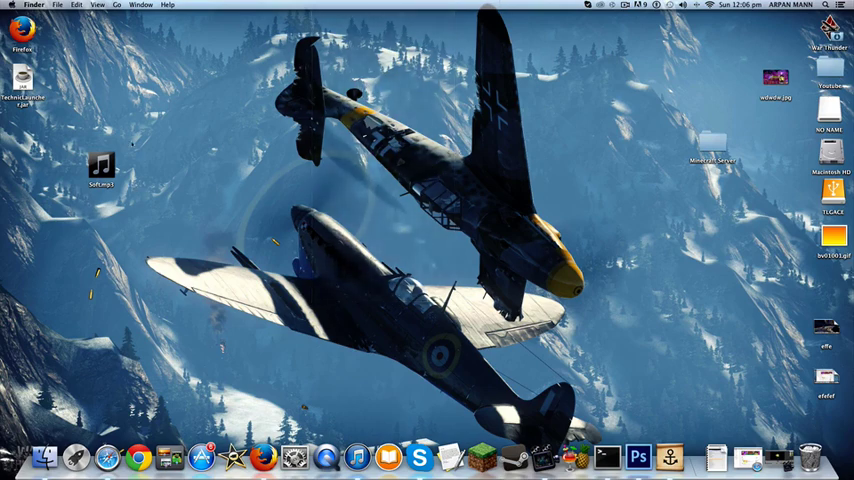
Reopen the Minecraft Server folder from the desktop and open Energy Saver in System Preferences.
left_click(712, 156)
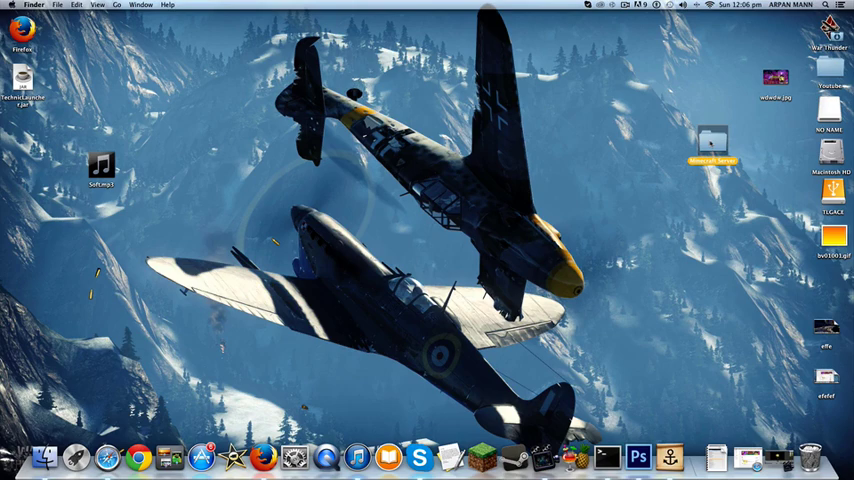
double_click(712, 144)
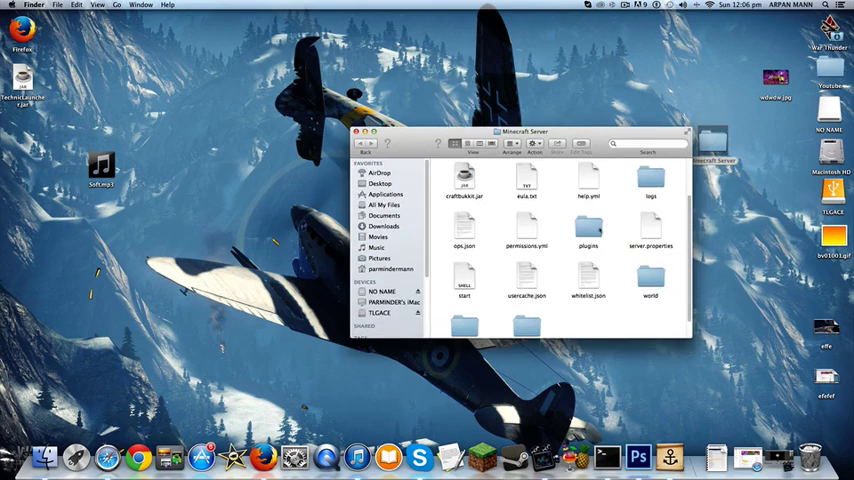
double_click(464, 276)
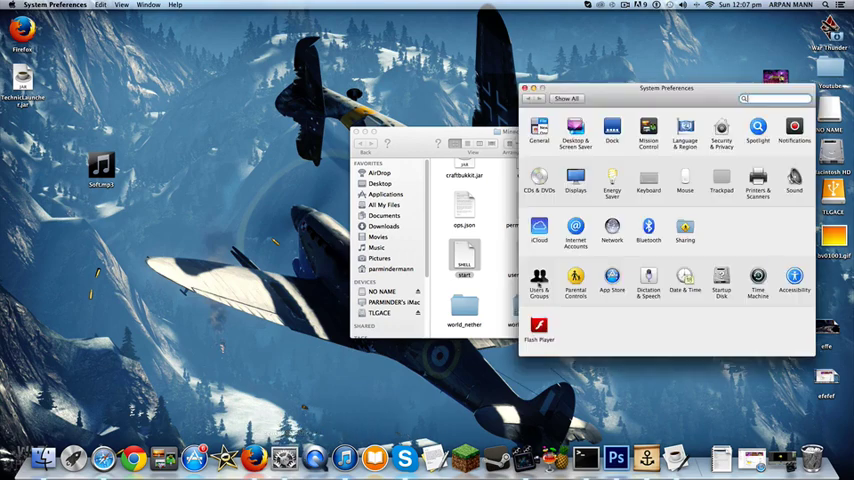
left_click(612, 190)
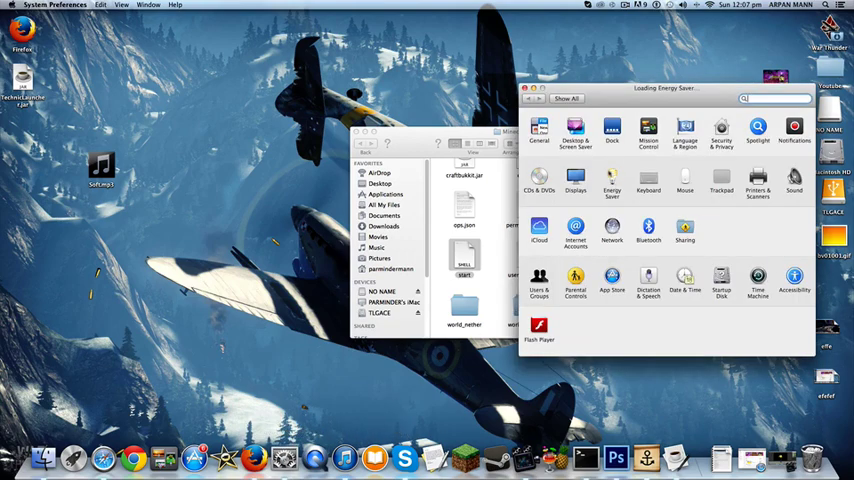